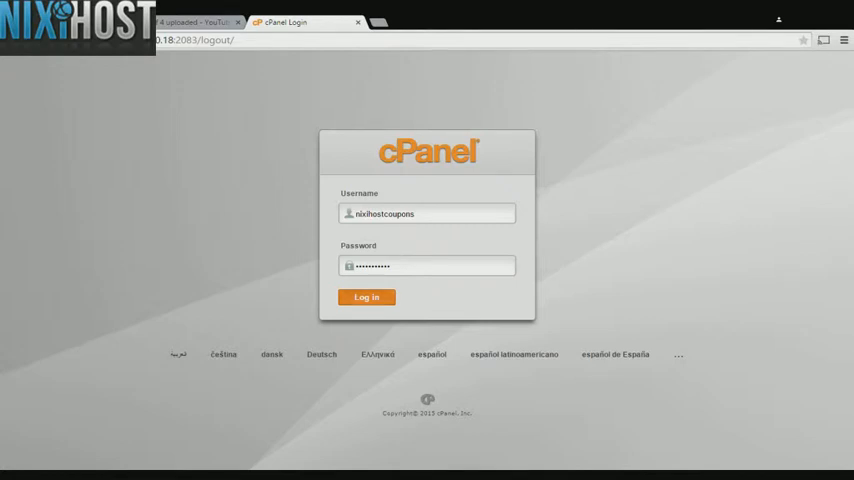
# Submit the cPanel login with the entered username and password.
pyautogui.click(366, 296)
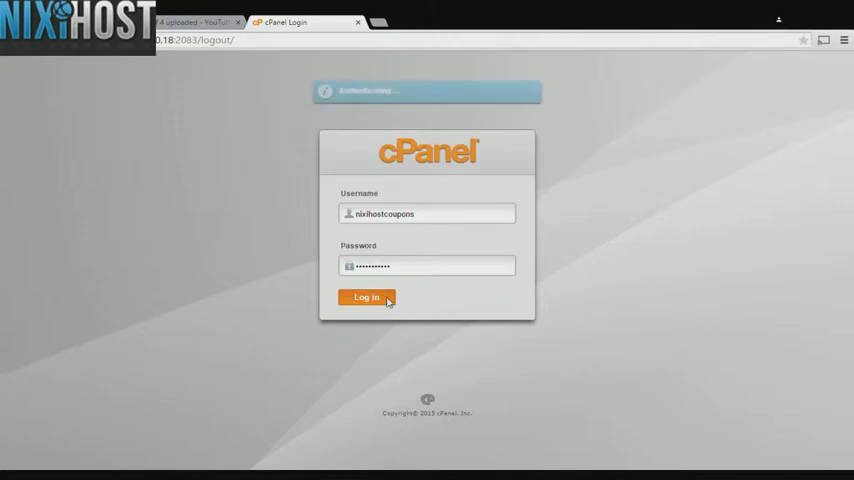
# Reach the Software section of the cPanel home dashboard after login.
pyautogui.click(366, 296)
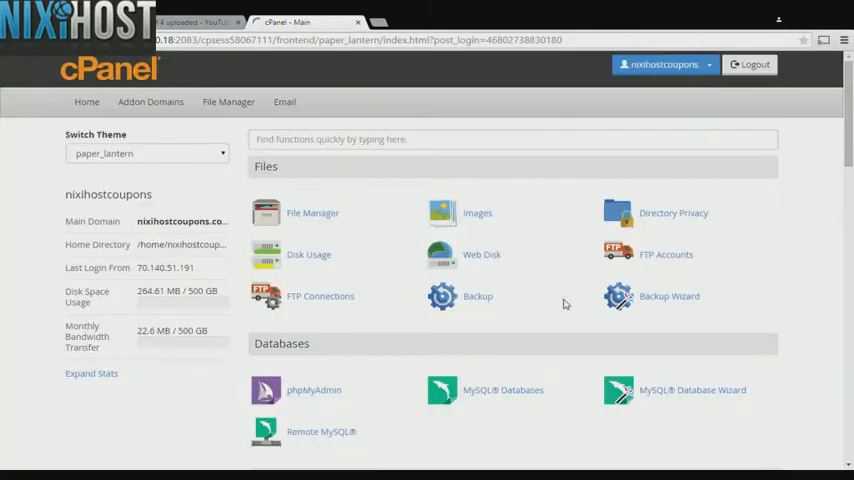
pyautogui.scroll(-3)
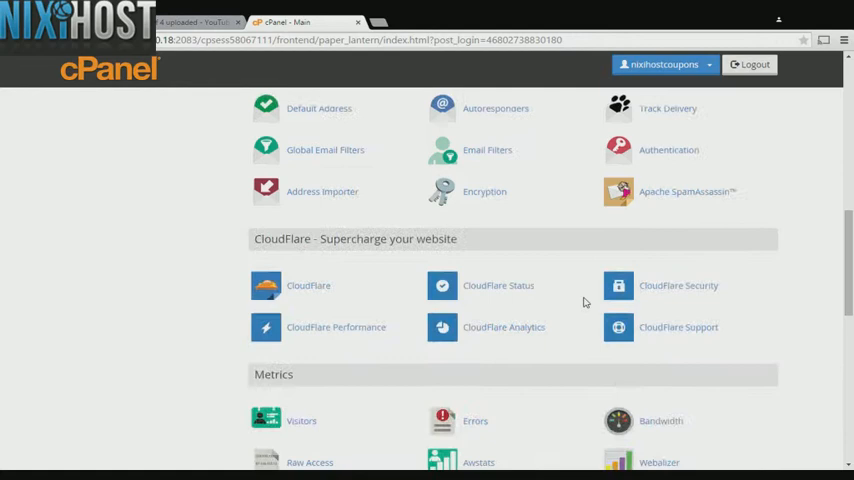
pyautogui.scroll(-3)
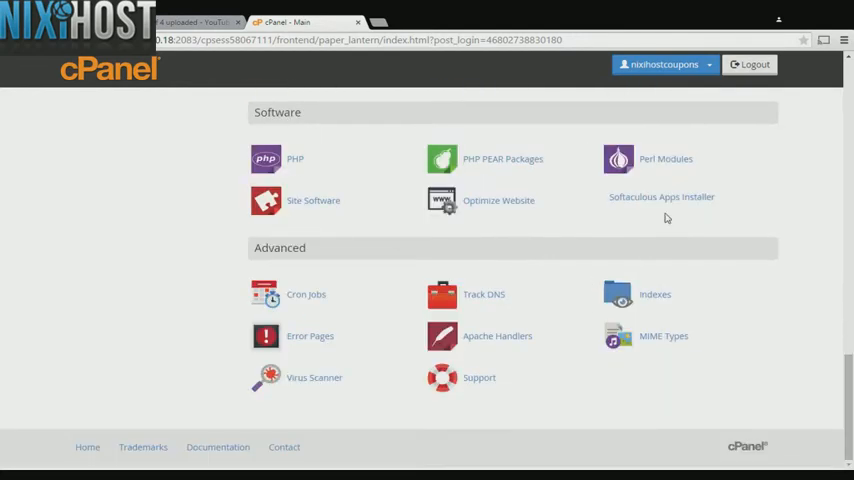
pyautogui.moveTo(660, 196)
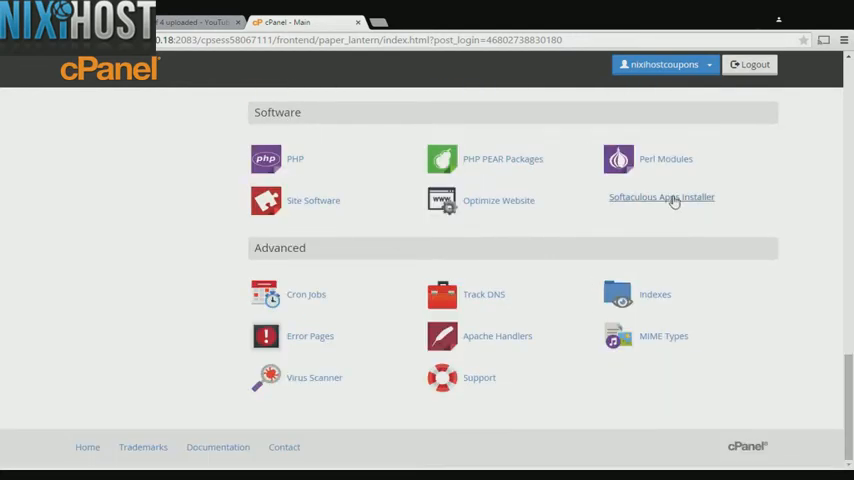
# Reach the phpCollab script page via Softaculous Apps Installer's Project Management category.
pyautogui.click(660, 196)
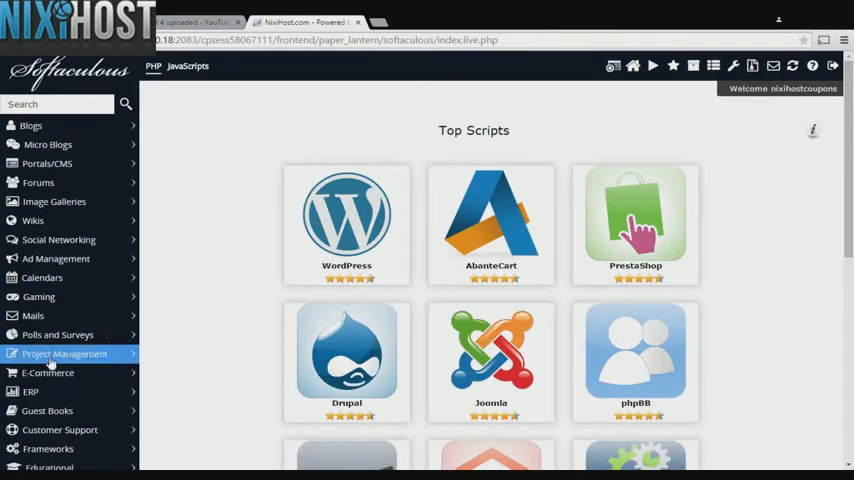
pyautogui.click(64, 352)
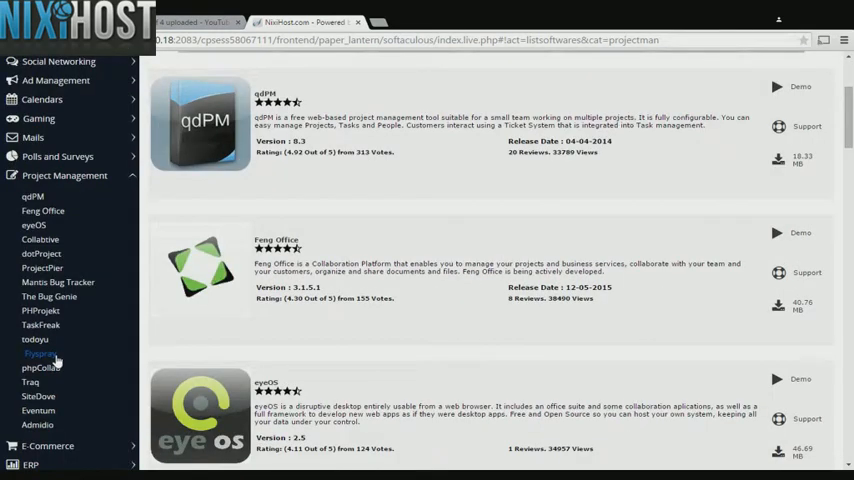
pyautogui.moveTo(42, 368)
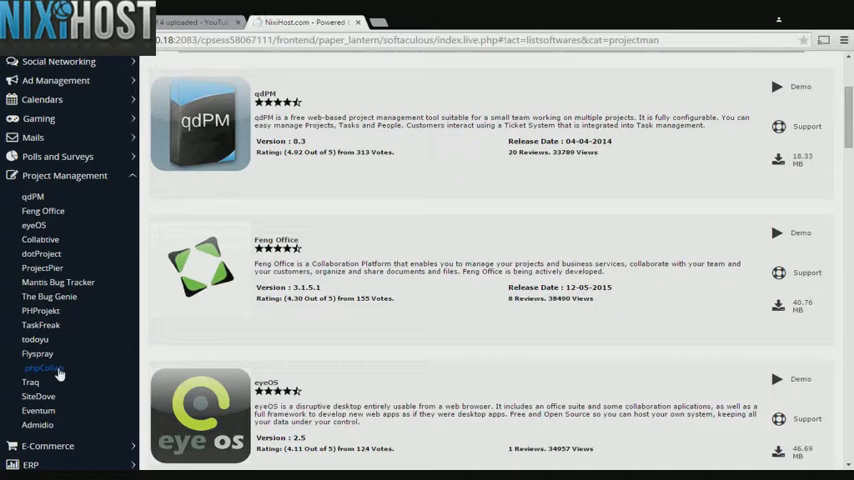
pyautogui.click(42, 368)
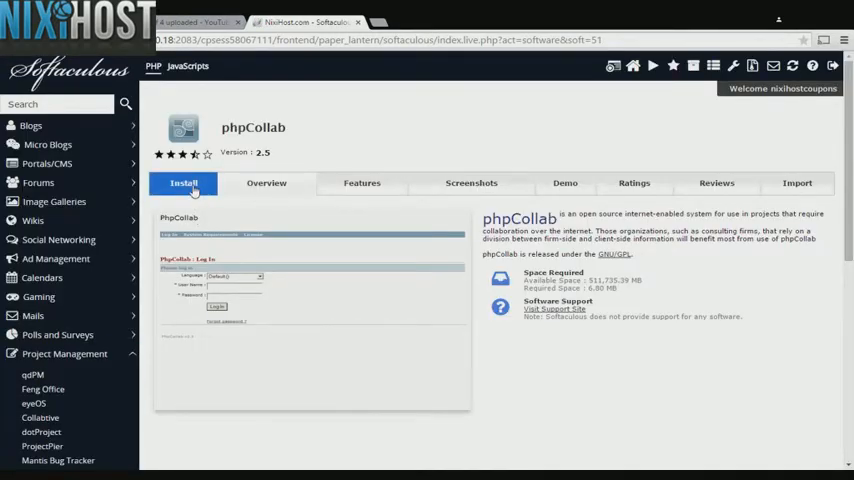
pyautogui.click(184, 184)
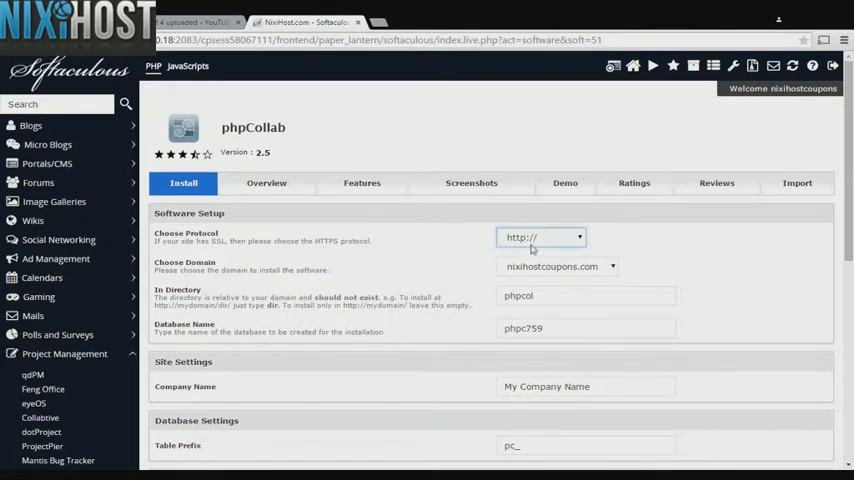
pyautogui.moveTo(534, 250)
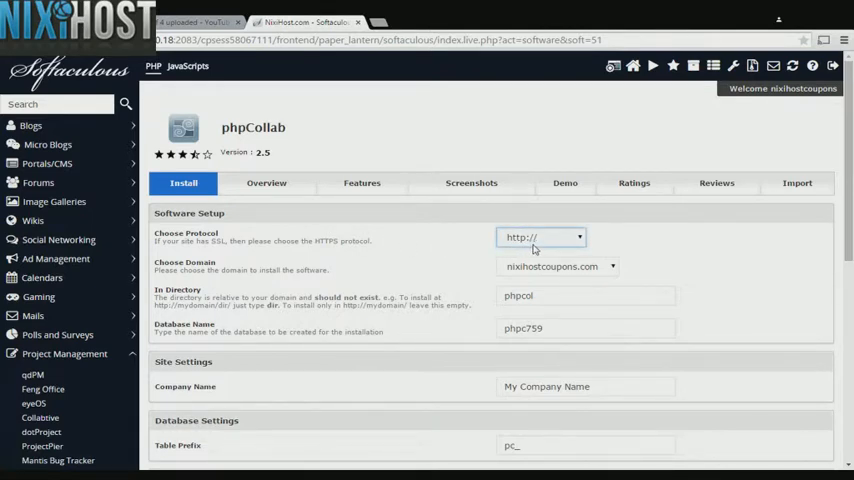
pyautogui.moveTo(552, 280)
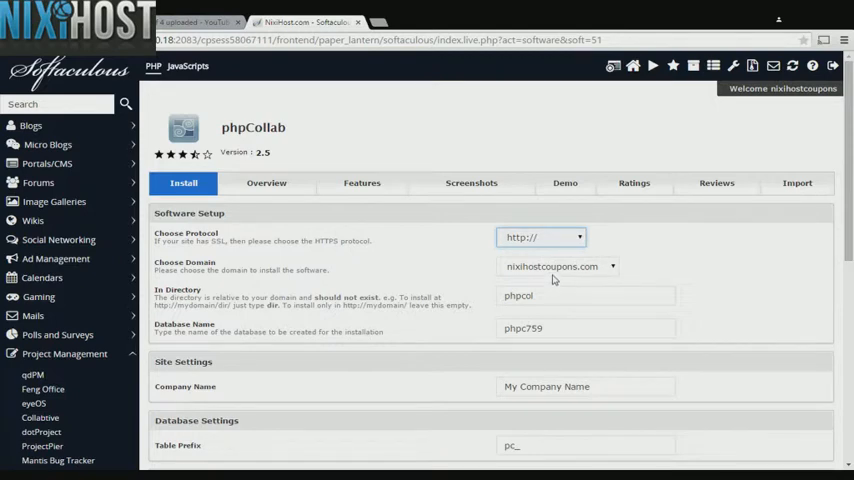
pyautogui.click(540, 236)
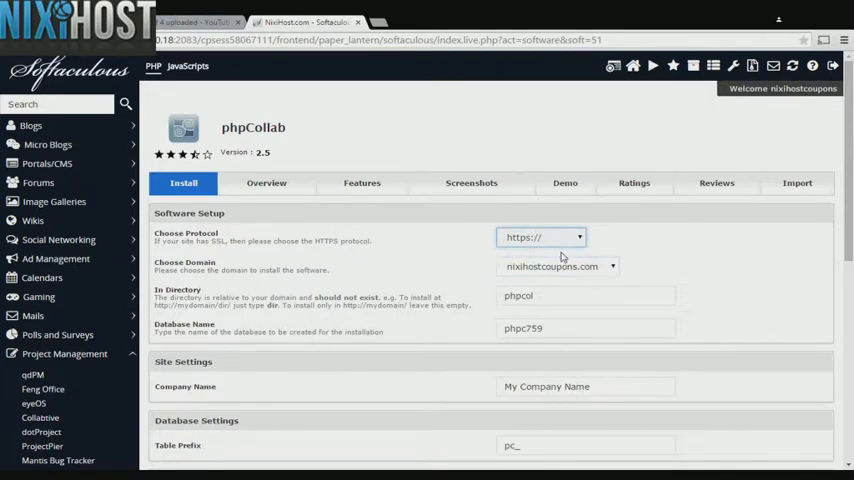
pyautogui.click(540, 236)
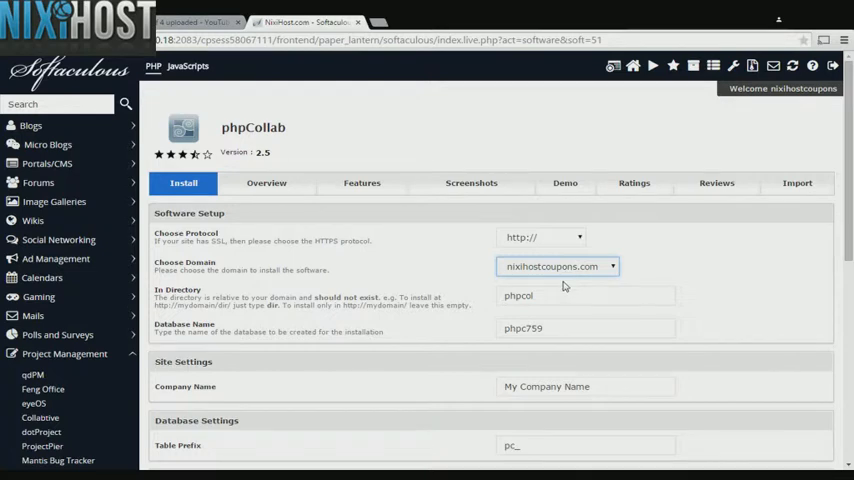
pyautogui.click(584, 296)
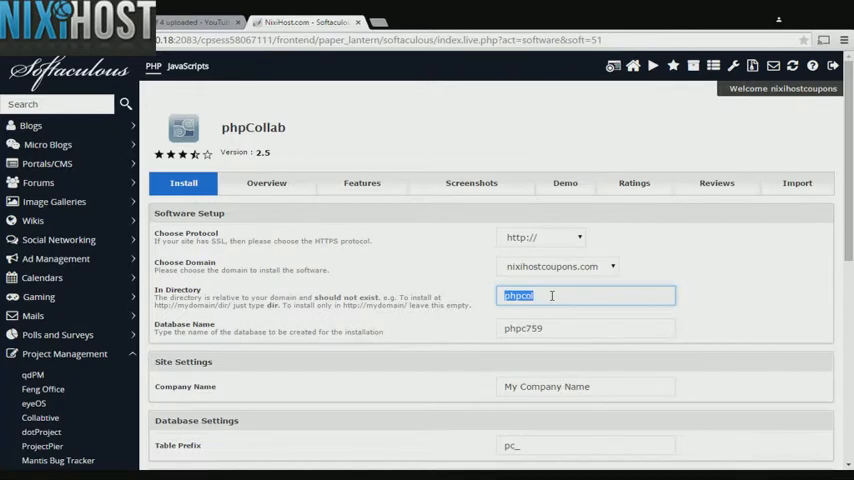
# Enter company My Company Name and review admin username admin, password pass, real name Administrator.
pyautogui.scroll(-3)
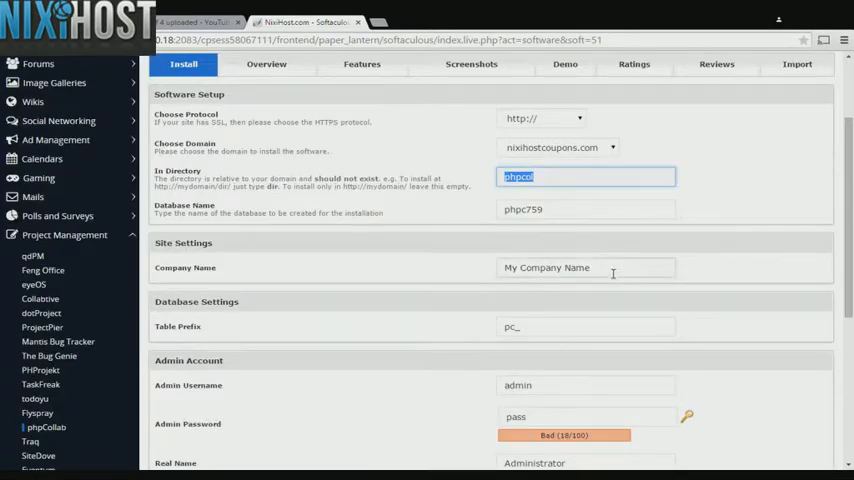
pyautogui.tripleClick(586, 268)
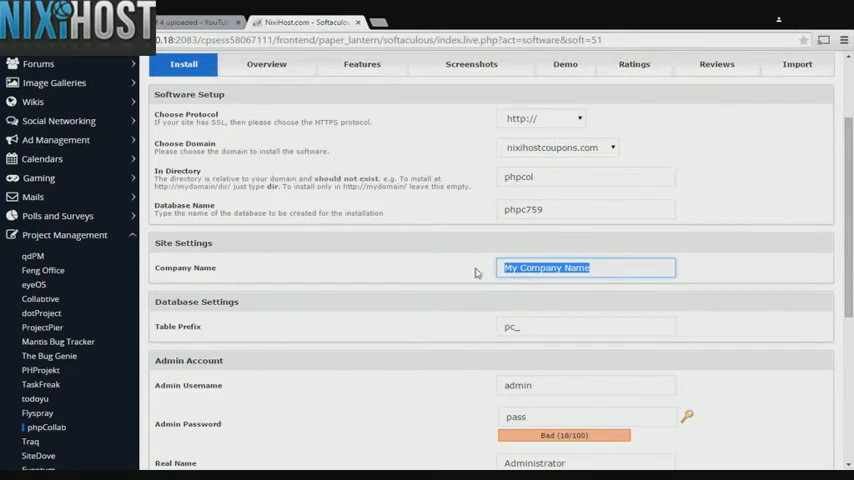
pyautogui.moveTo(570, 286)
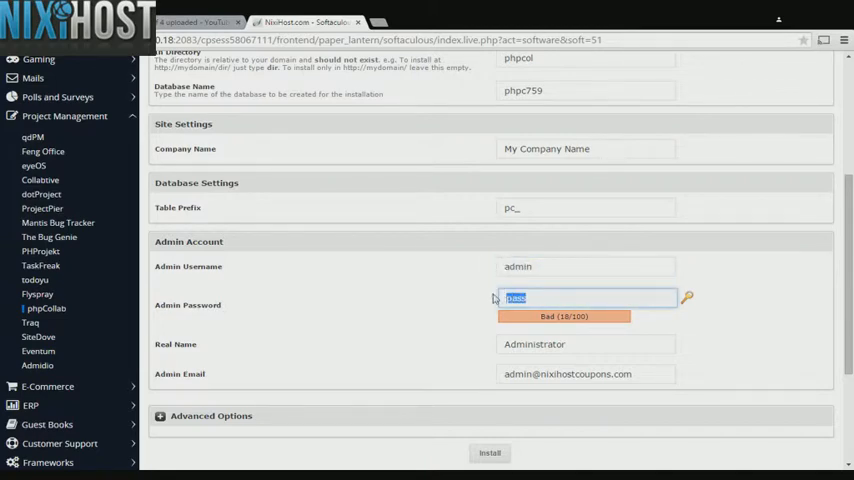
pyautogui.click(588, 344)
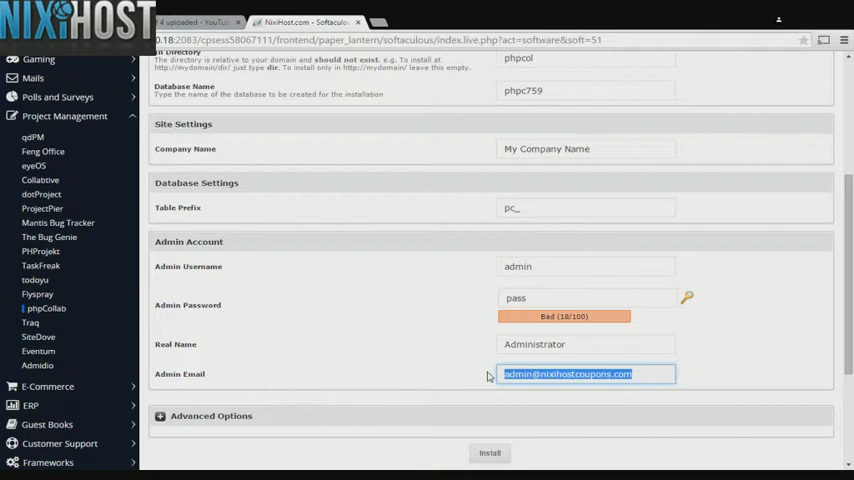
# Set automated backups to Once a day with rotation 4 and start the phpCollab installation.
pyautogui.scroll(-3)
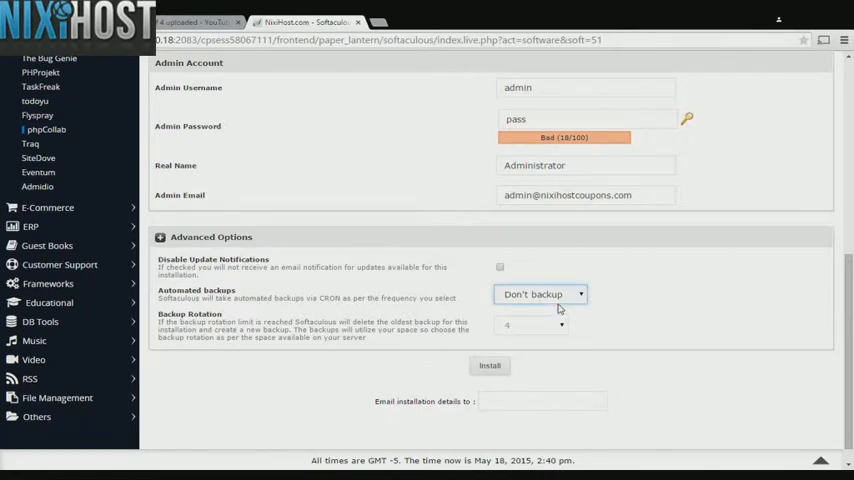
pyautogui.moveTo(562, 300)
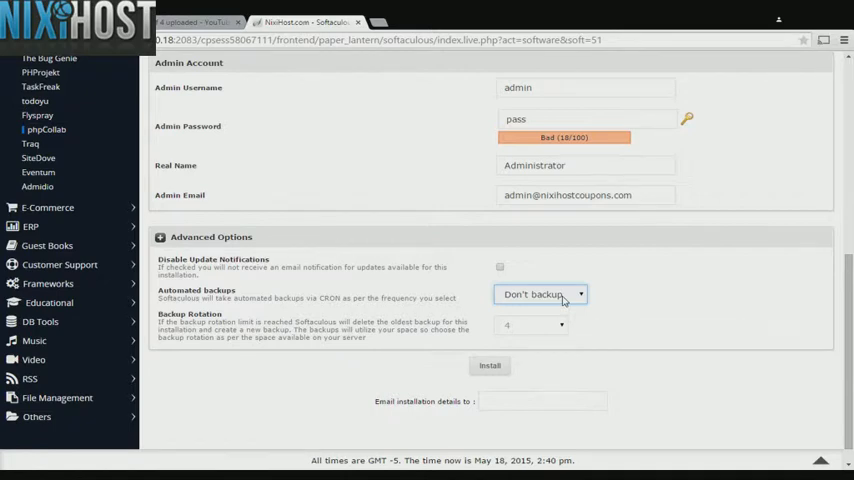
pyautogui.click(542, 292)
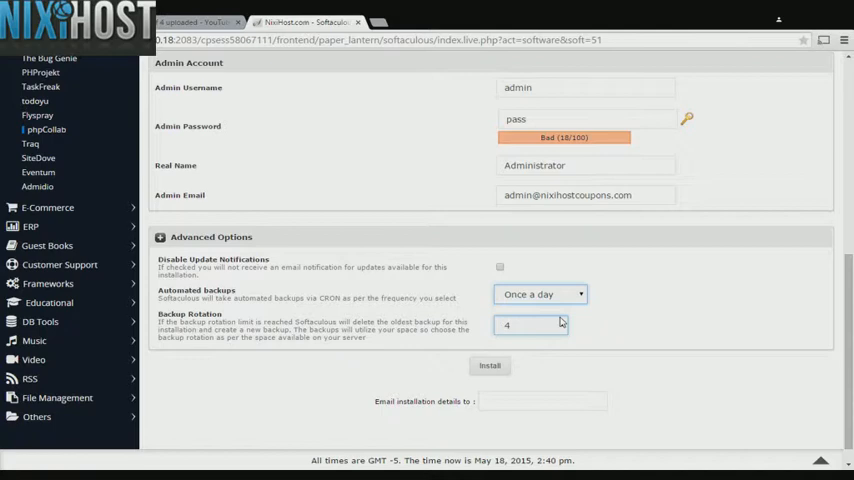
pyautogui.moveTo(490, 366)
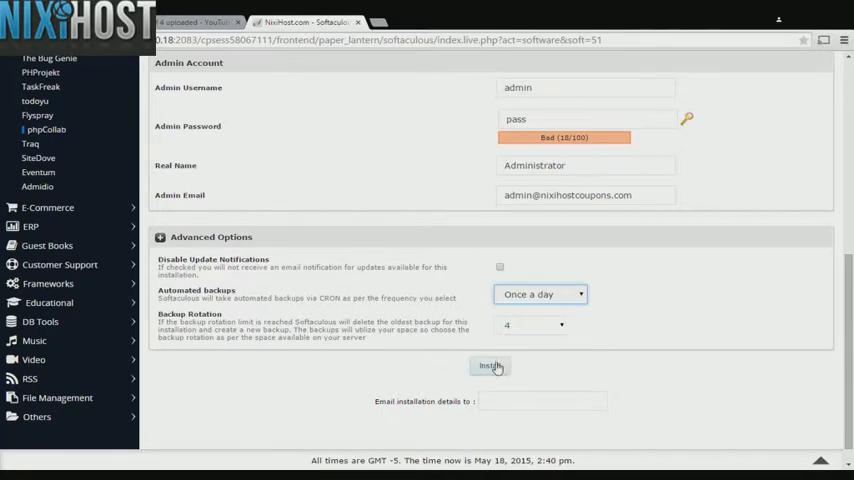
pyautogui.click(490, 364)
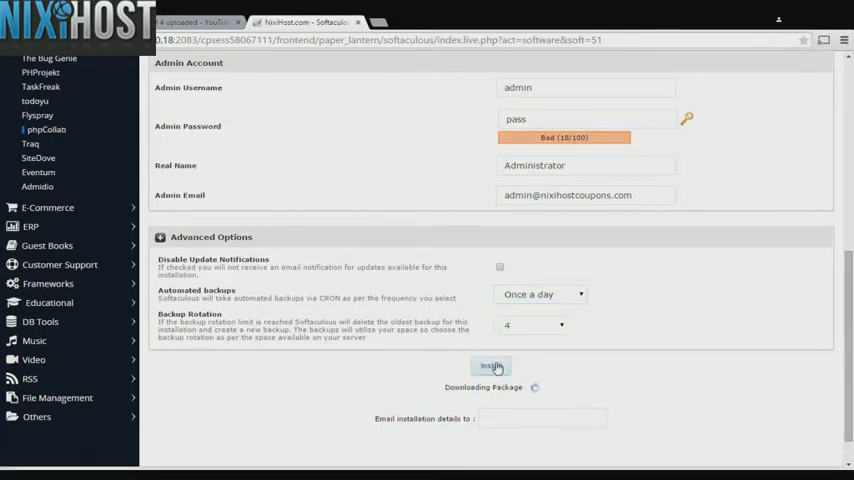